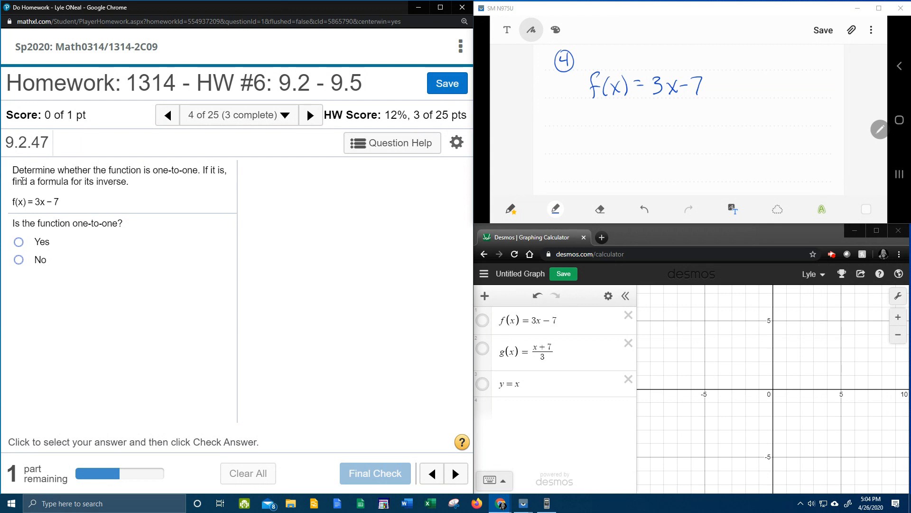
mouse_move(150, 184)
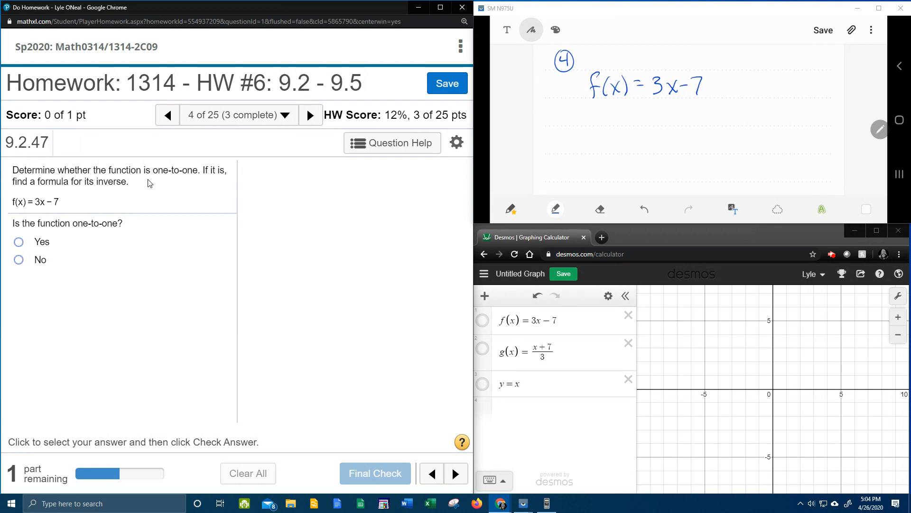
mouse_move(196, 186)
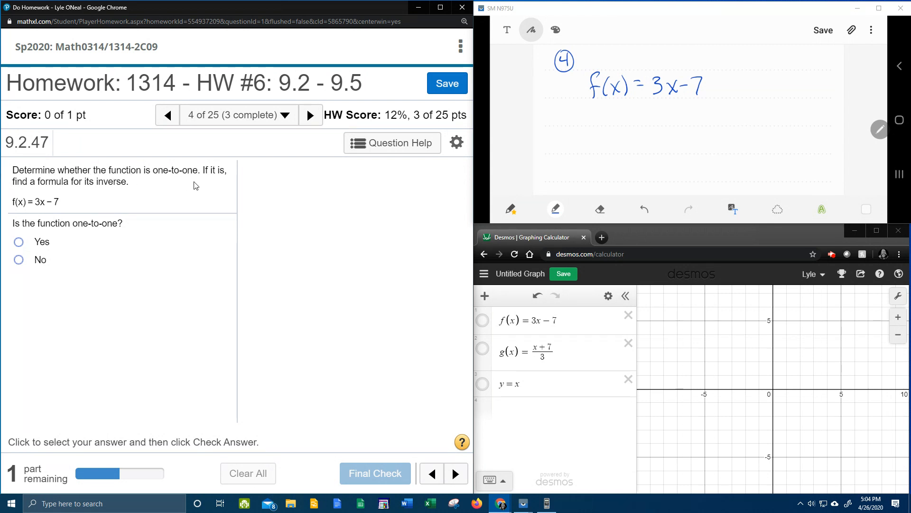
mouse_move(54, 192)
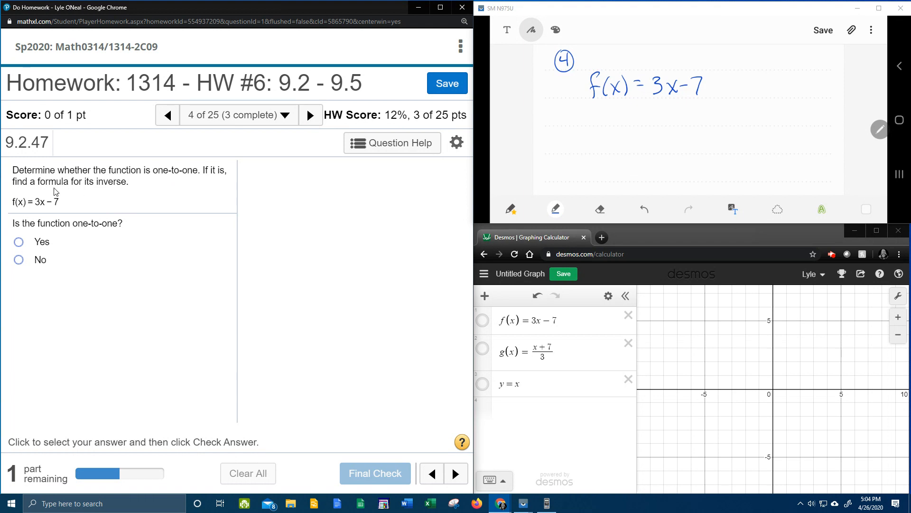
mouse_move(110, 194)
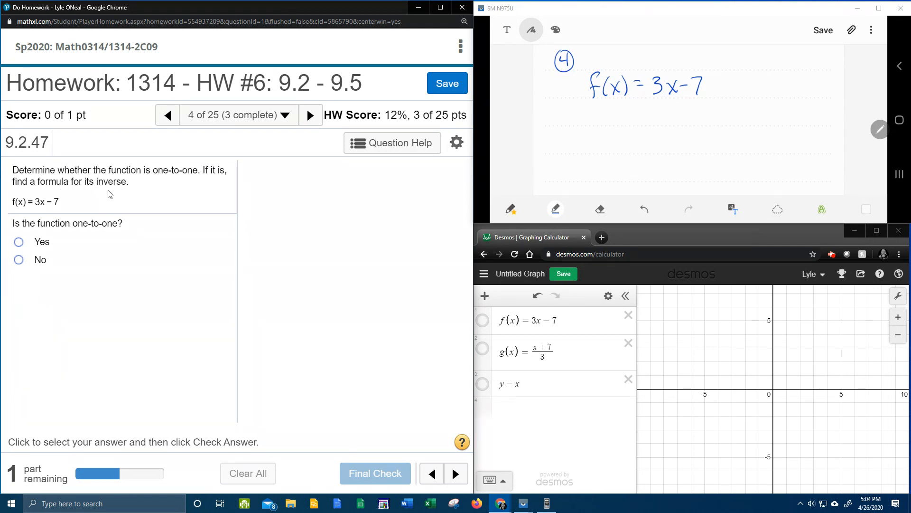
mouse_move(95, 204)
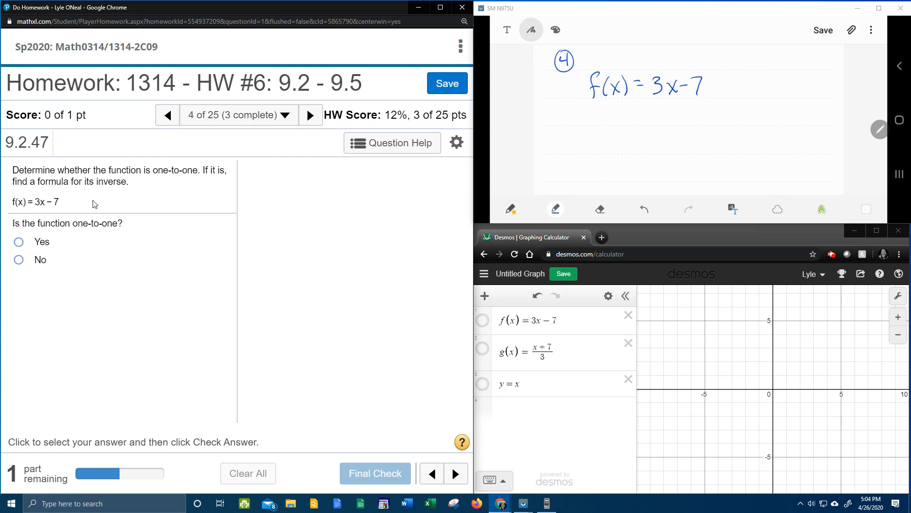
mouse_move(16, 211)
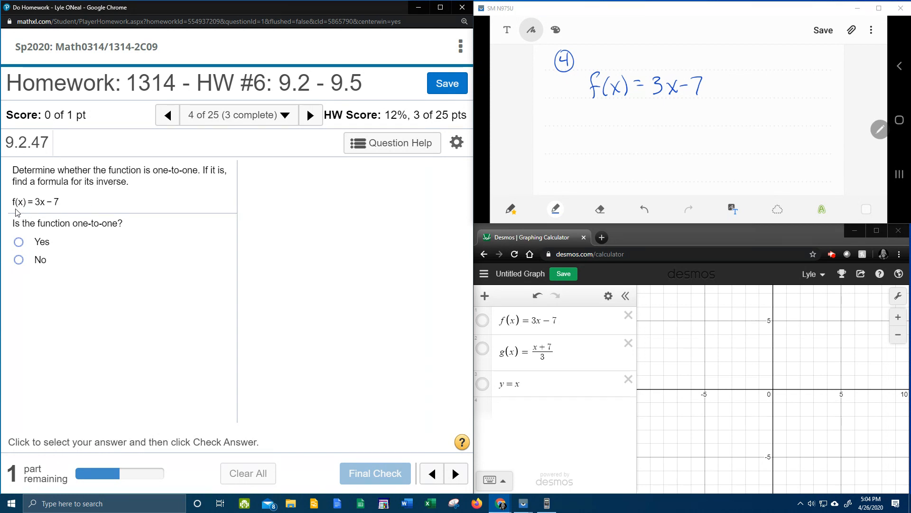
mouse_move(664, 106)
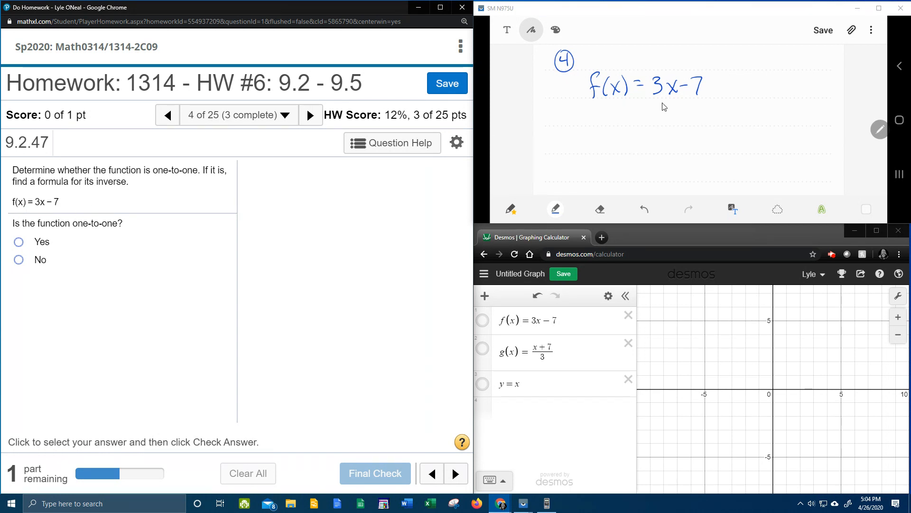
mouse_move(831, 68)
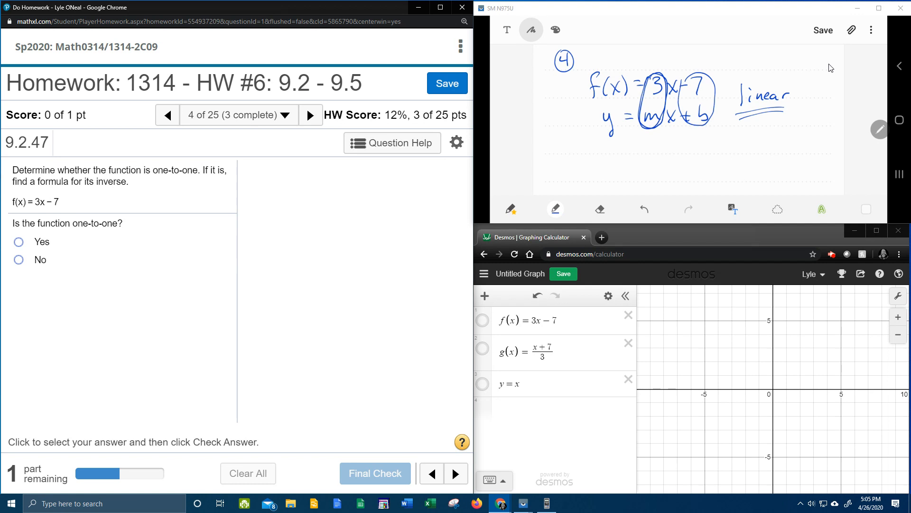
mouse_move(564, 158)
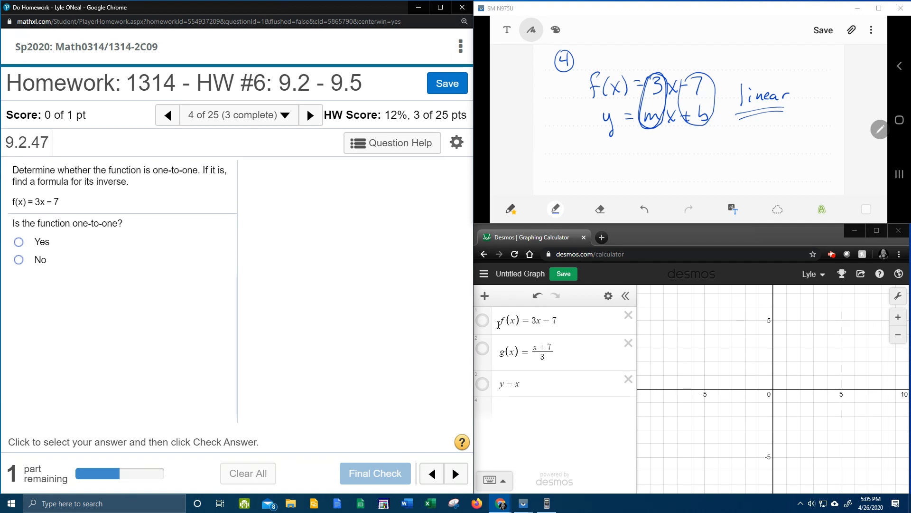
Make f(x) = 3x − 7 visible and zoom out to see its steep rising line.
left_click(482, 320)
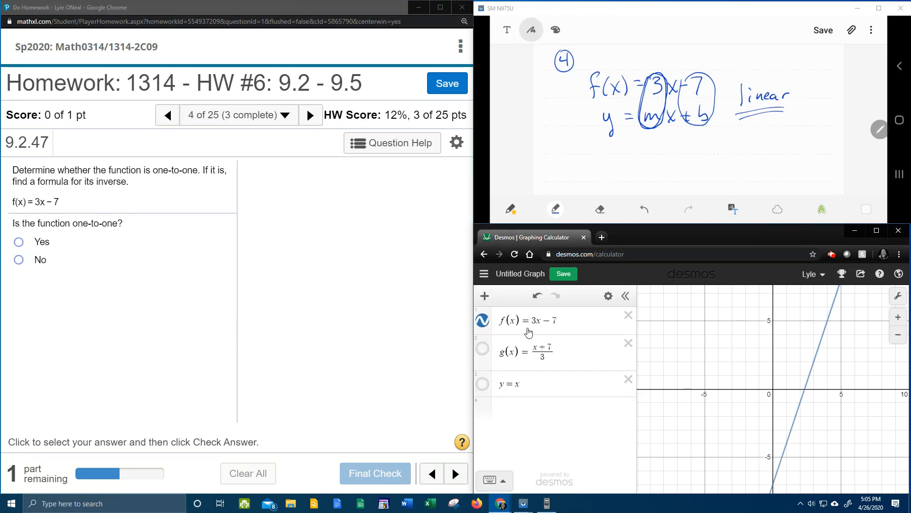
mouse_move(809, 391)
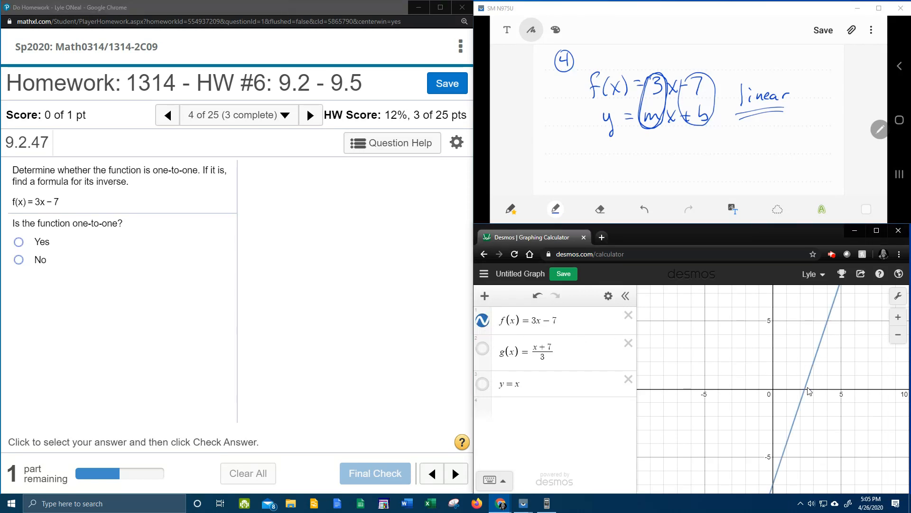
scroll("down", 3)
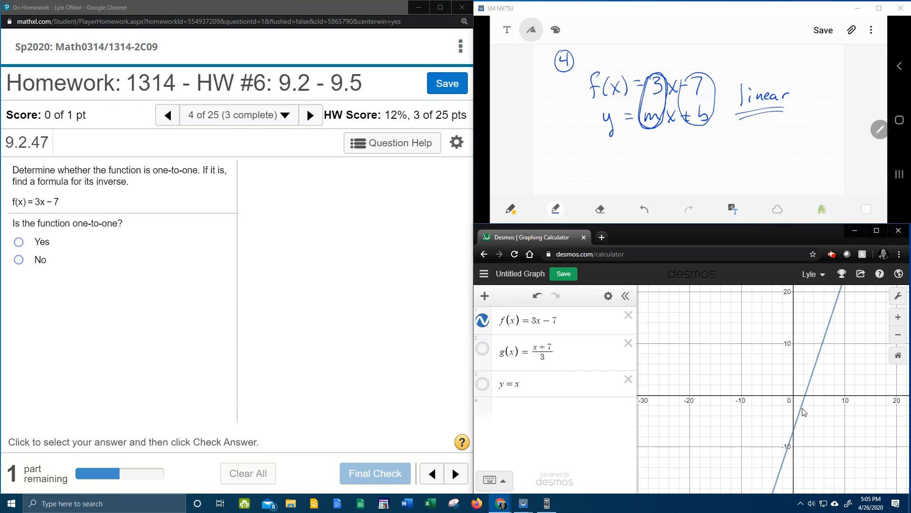
scroll("down", 3)
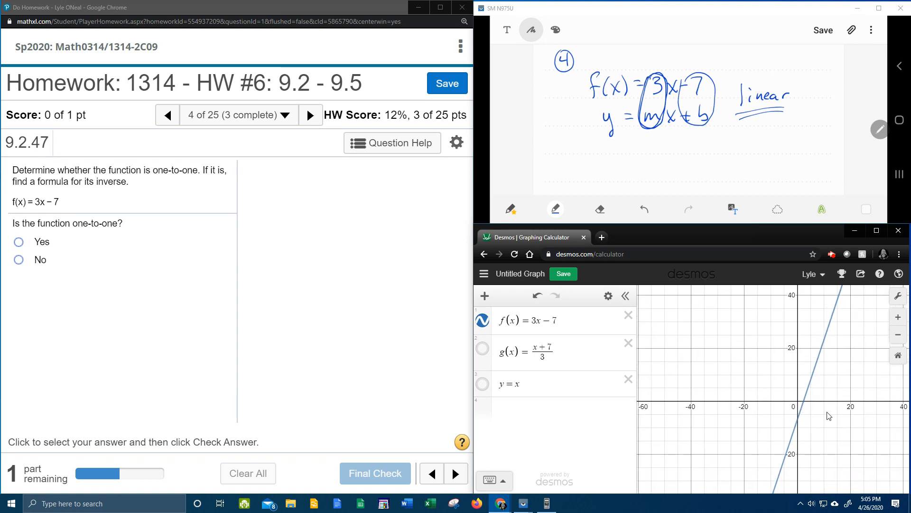
mouse_move(777, 460)
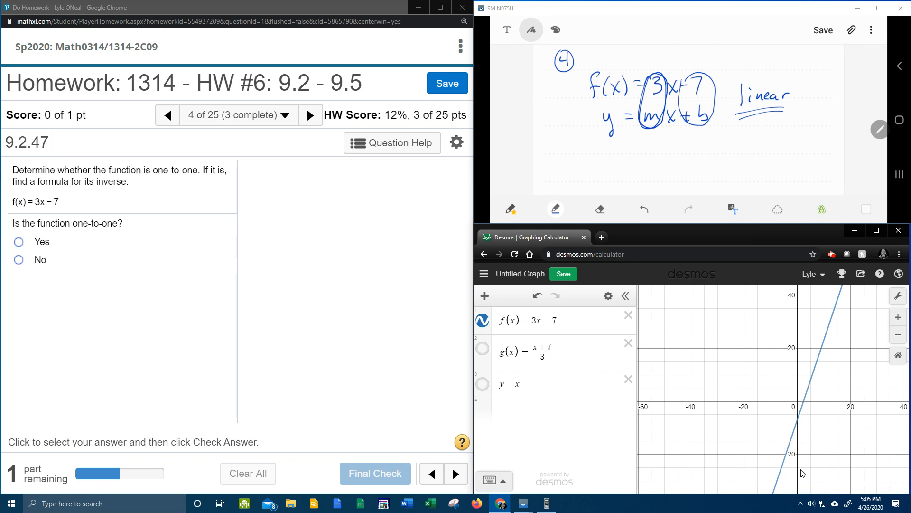
mouse_move(830, 443)
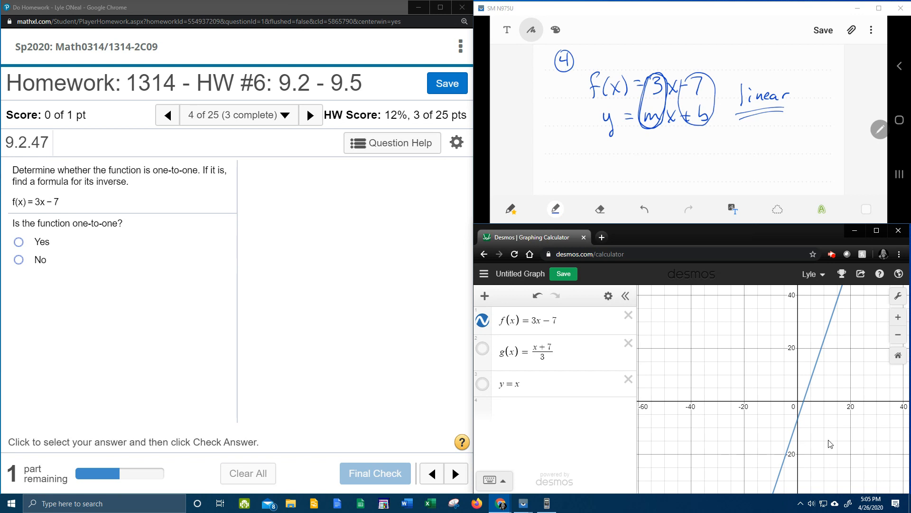
mouse_move(826, 373)
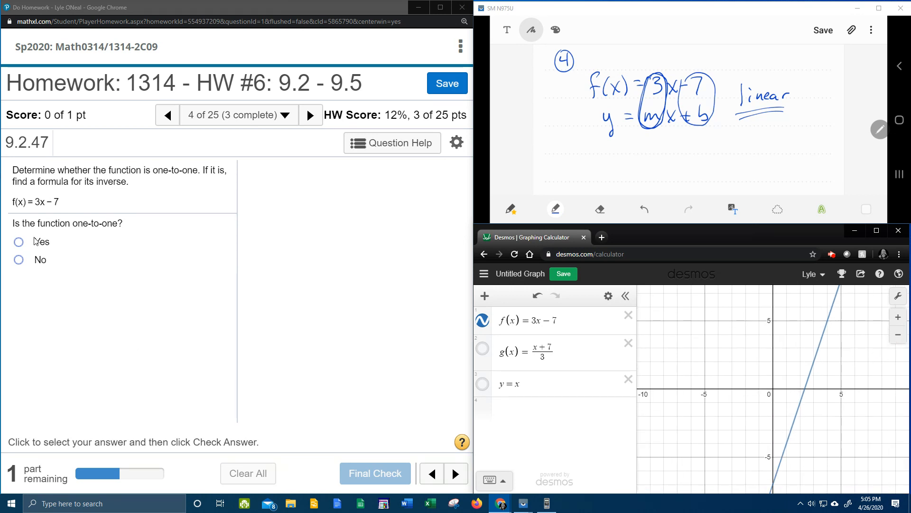
Answer Yes, f is one-to-one, run Final Check and dismiss the Nice work message.
left_click(18, 241)
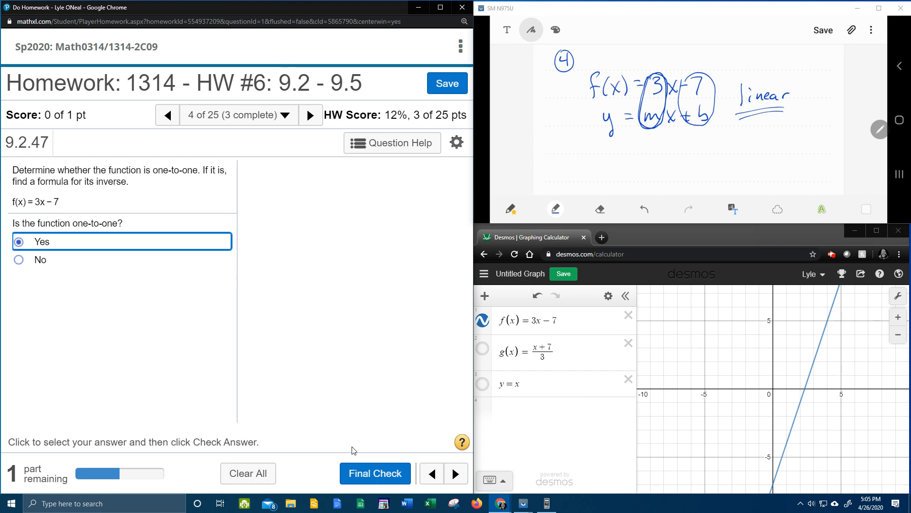
left_click(374, 473)
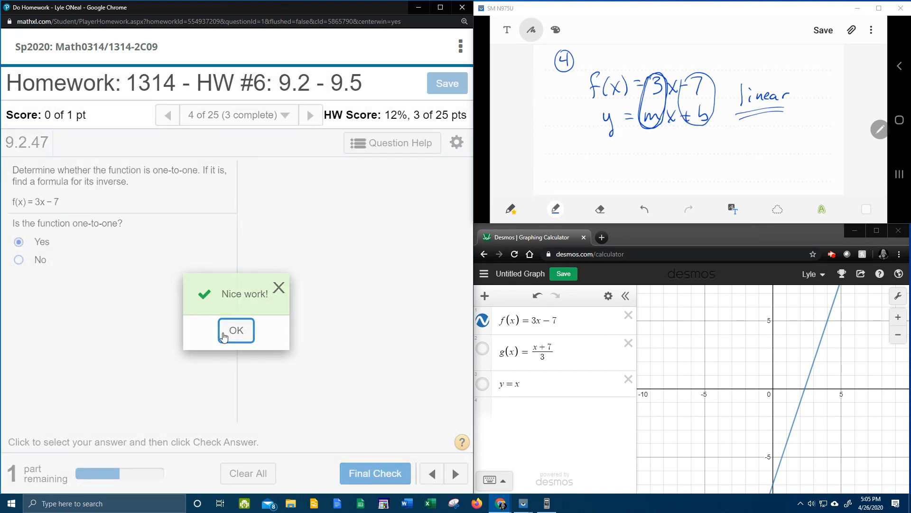
left_click(236, 330)
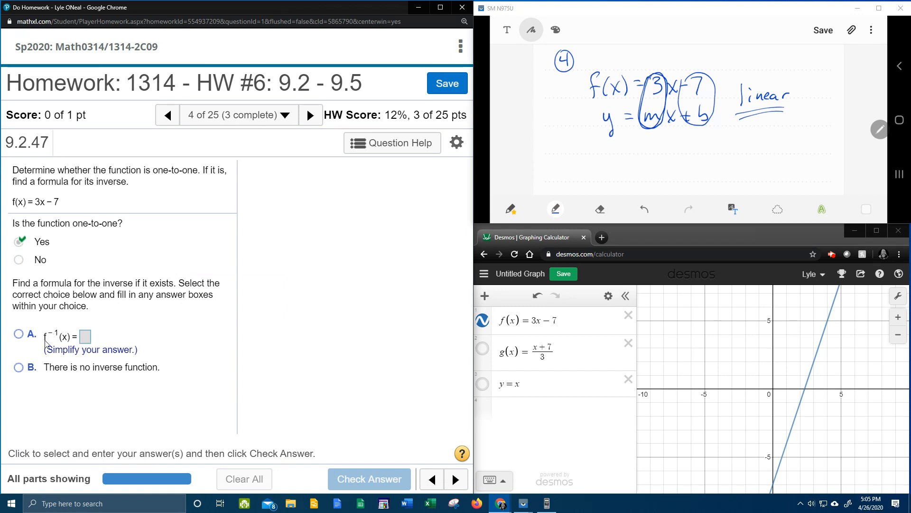
mouse_move(55, 338)
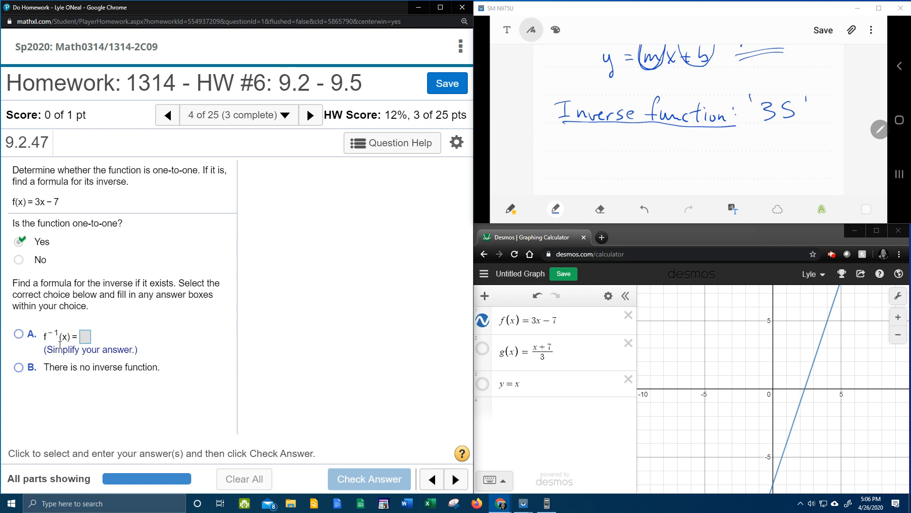
Write the heading Inverse function: '3S' with the first step, switch/substitute, below the earlier notes.
scroll("down", 3)
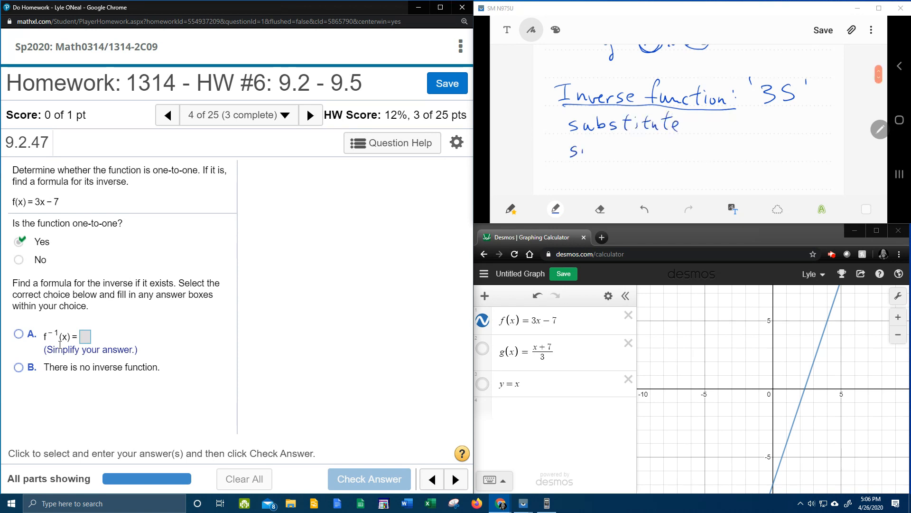
type("switch")
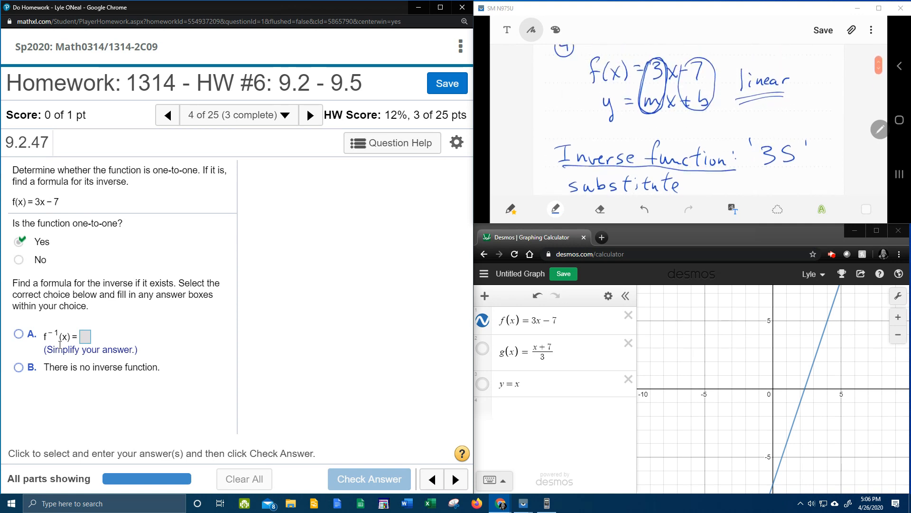
scroll("down", 3)
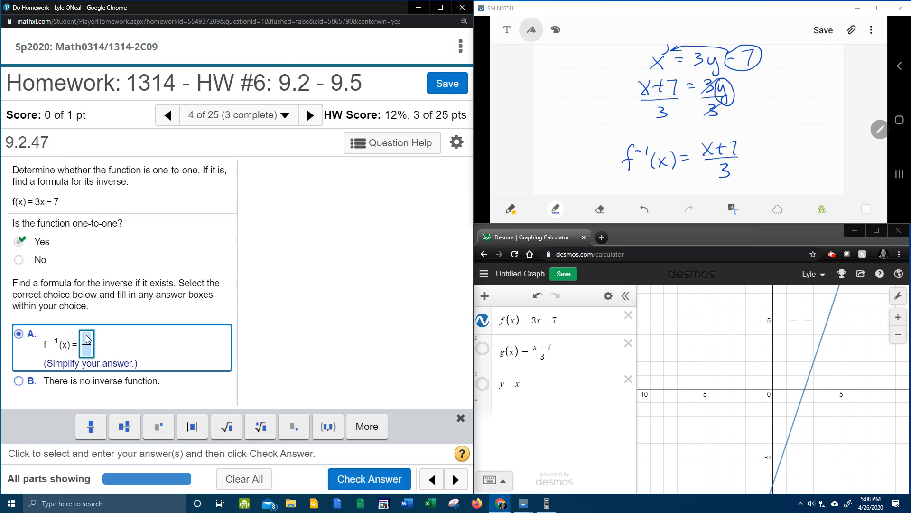
Enter the inverse (x+7)/3 in MyLab Math and submit it for checking.
type("x+7")
left_click(87, 349)
type("3")
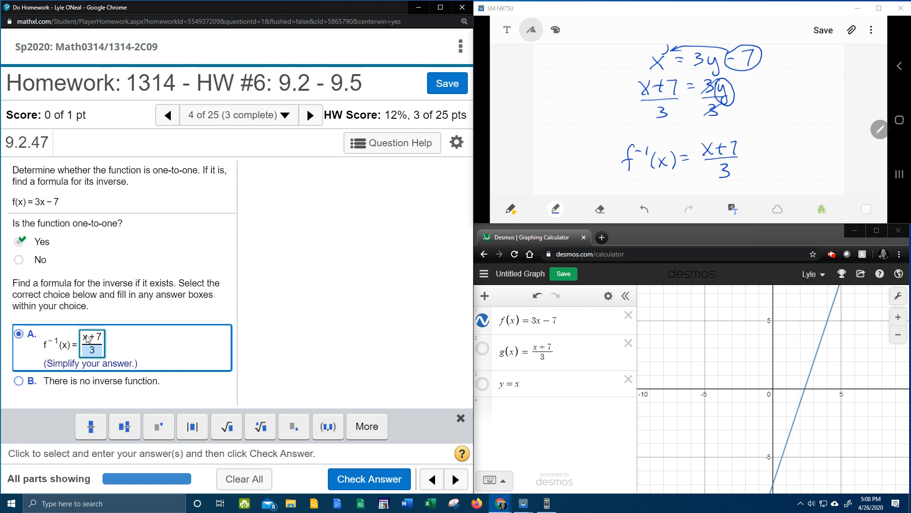
left_click(369, 478)
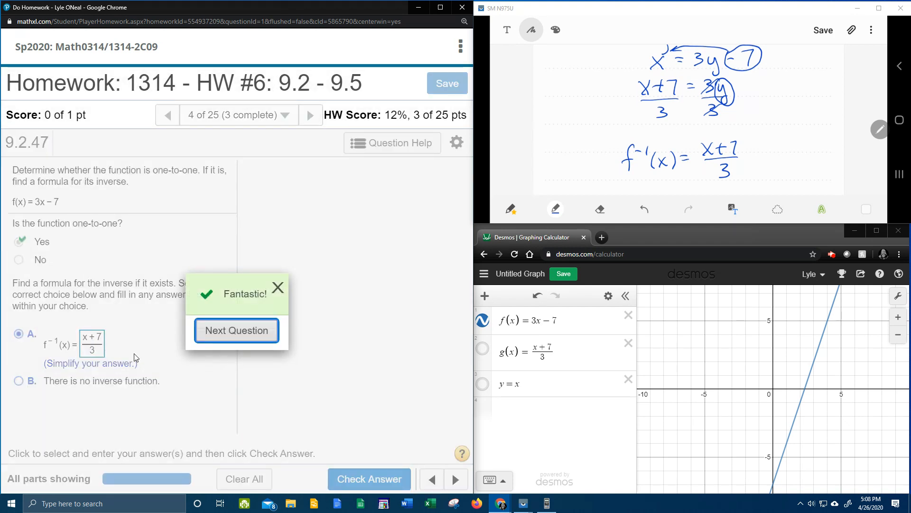
mouse_move(155, 343)
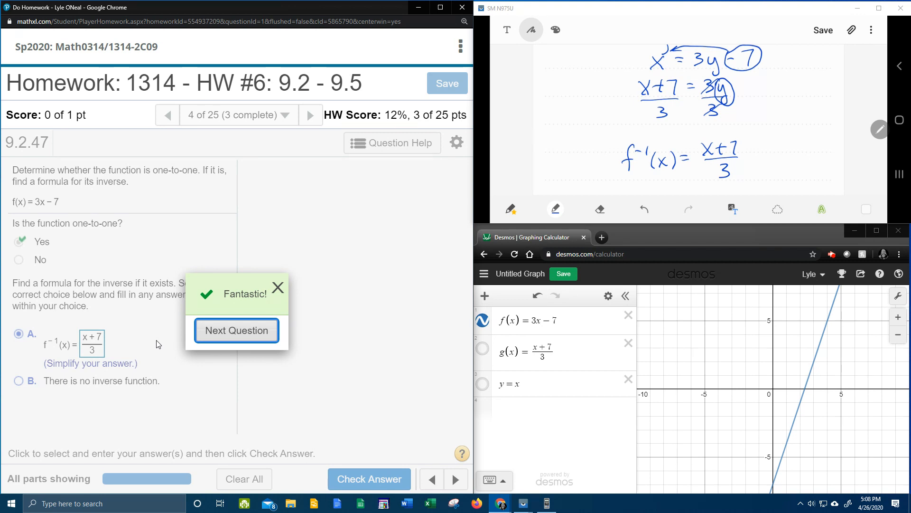
mouse_move(342, 373)
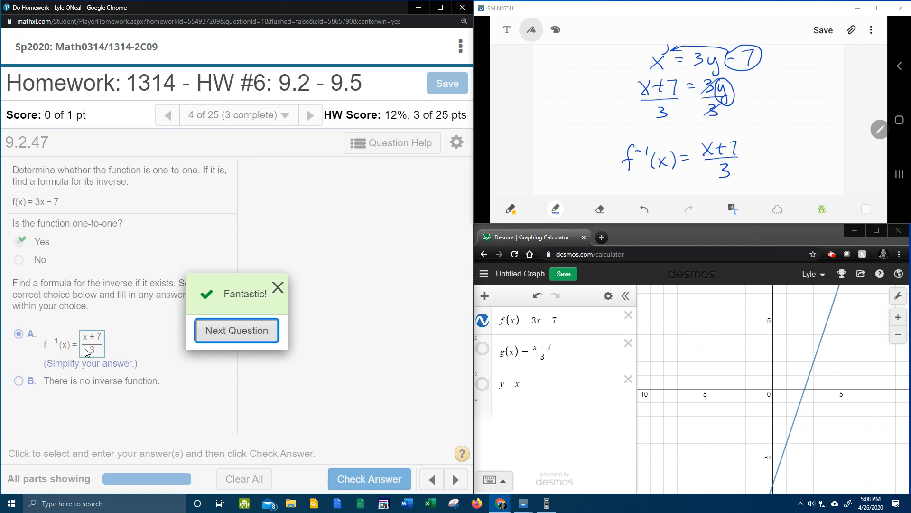
mouse_move(120, 337)
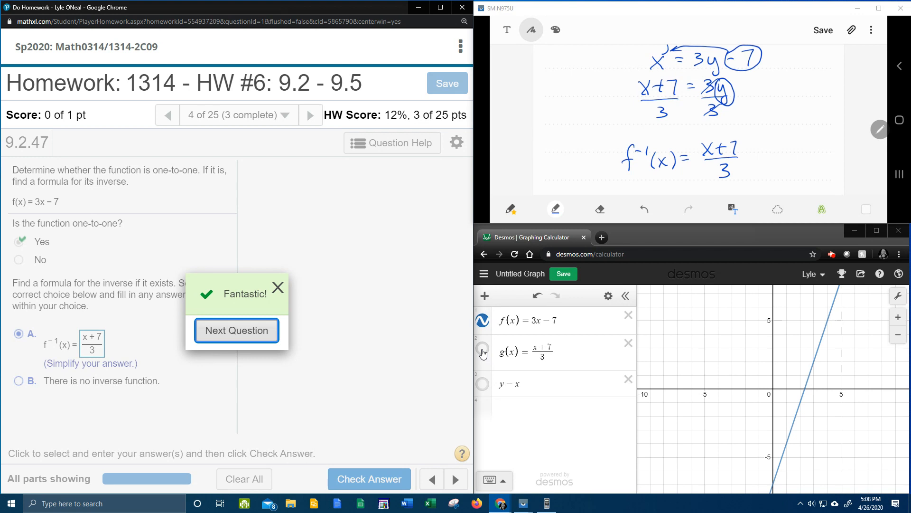
Make the inverse g(x) = (x+7)/3 visible so it crosses f(x) = 3x − 7.
left_click(482, 353)
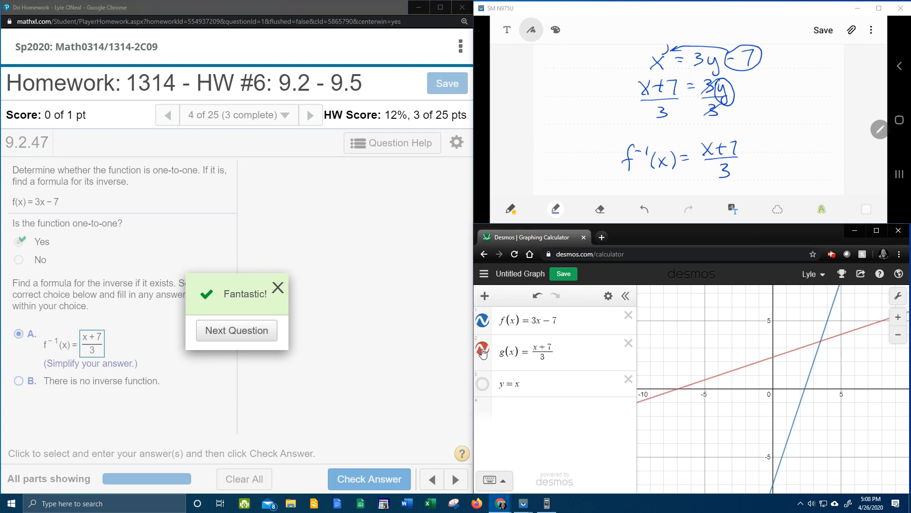
mouse_move(674, 386)
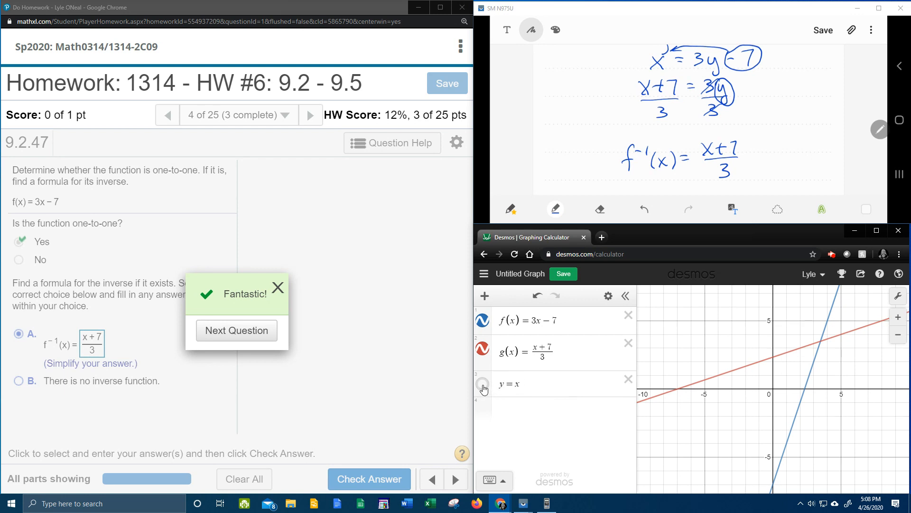
Make y = x visible, passing through the crossing of f and g to show their mirror symmetry.
left_click(482, 383)
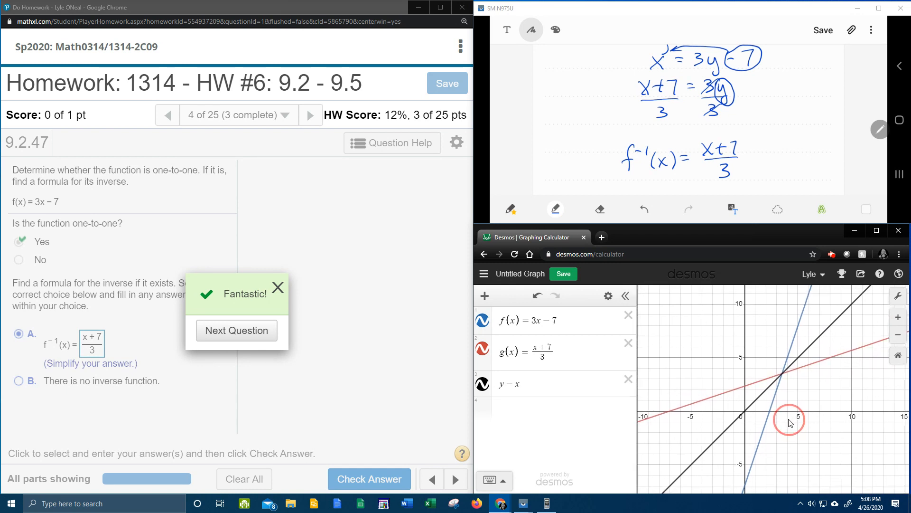
mouse_move(709, 398)
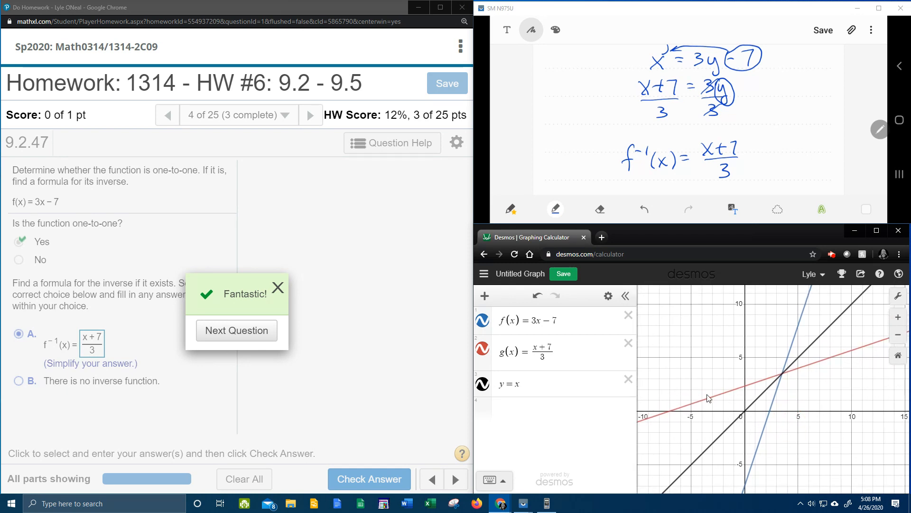
mouse_move(762, 412)
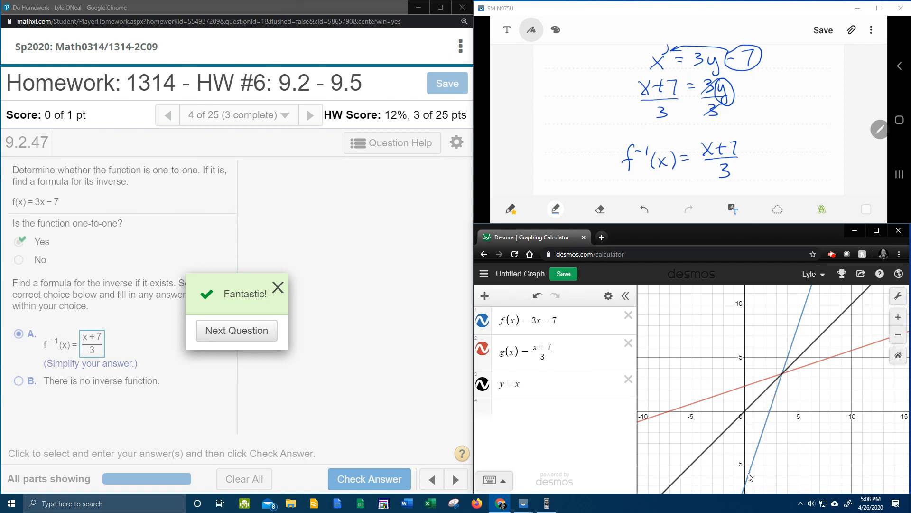
mouse_move(769, 440)
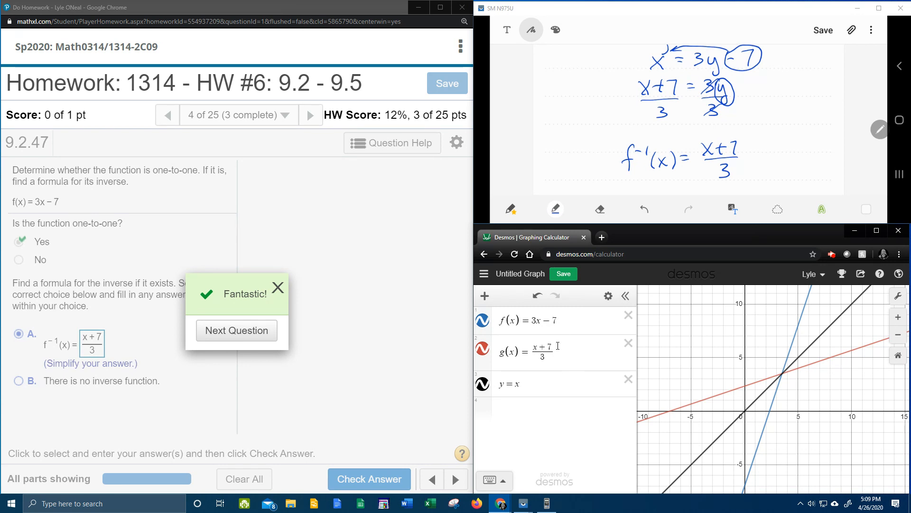
mouse_move(537, 384)
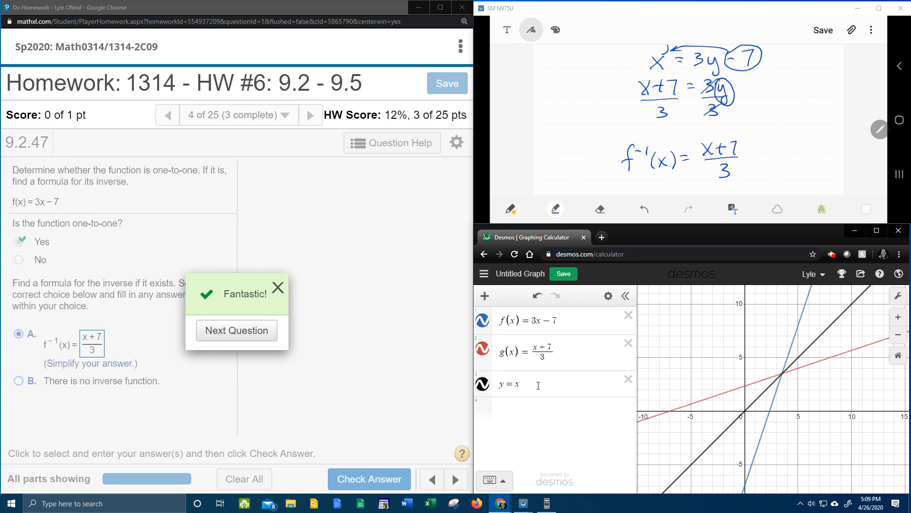
mouse_move(525, 381)
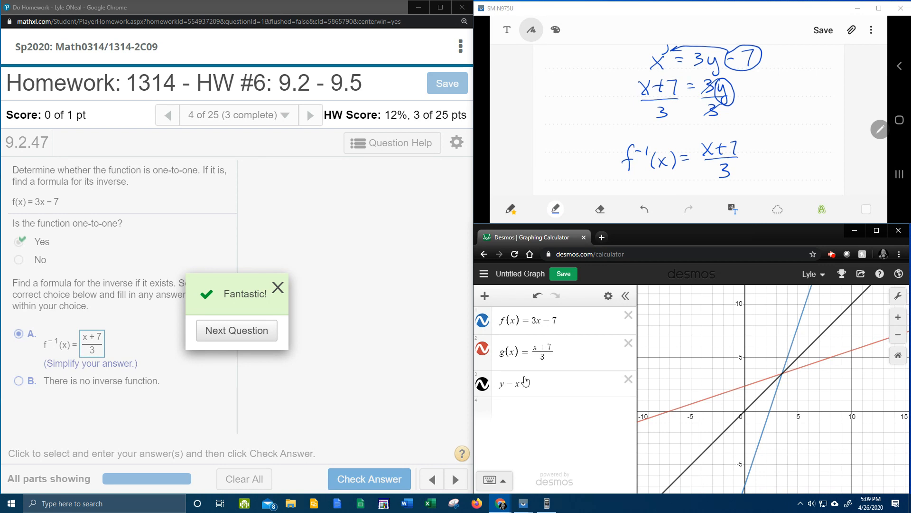
mouse_move(515, 402)
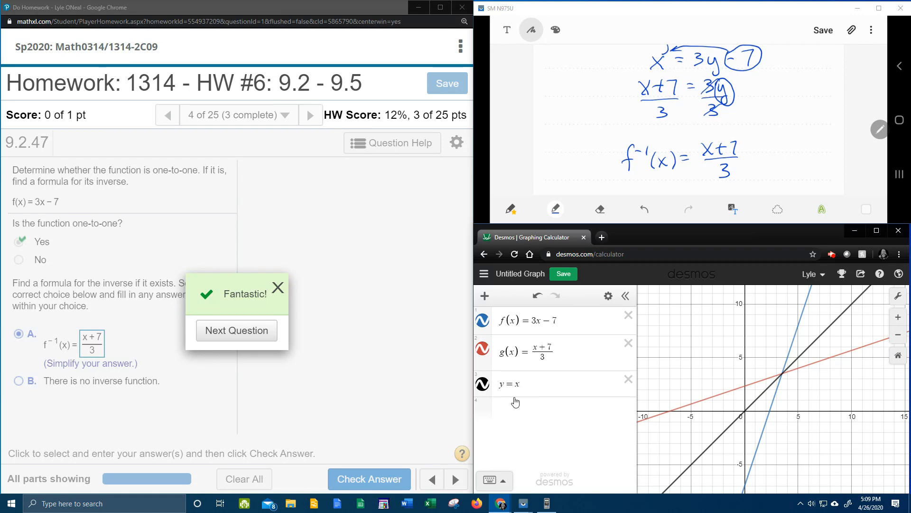
mouse_move(519, 406)
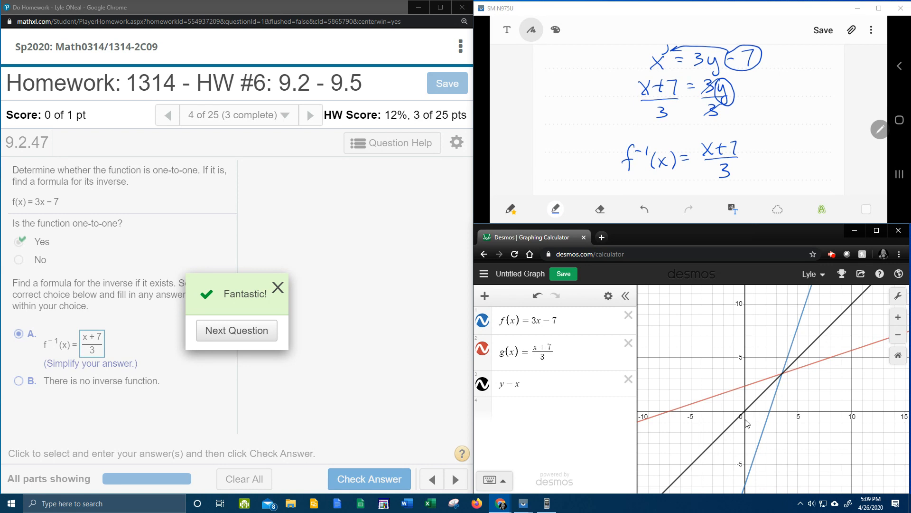
mouse_move(515, 308)
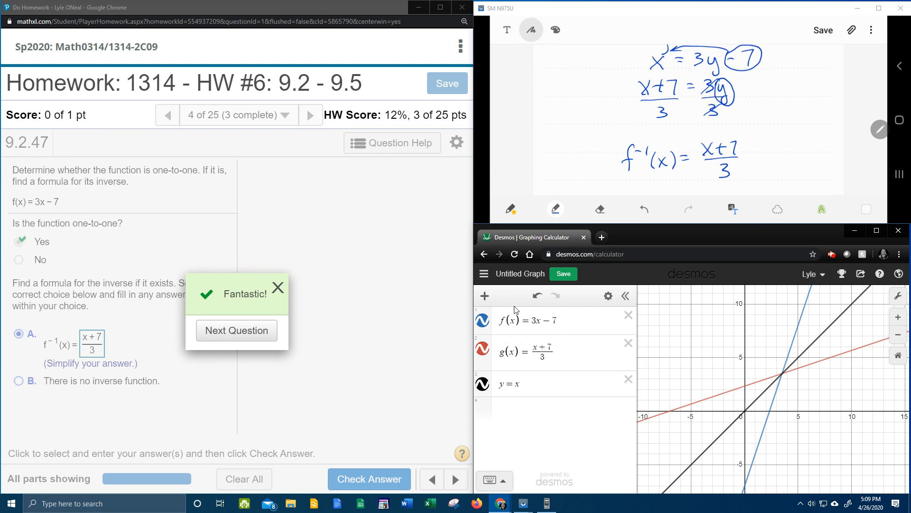
mouse_move(764, 419)
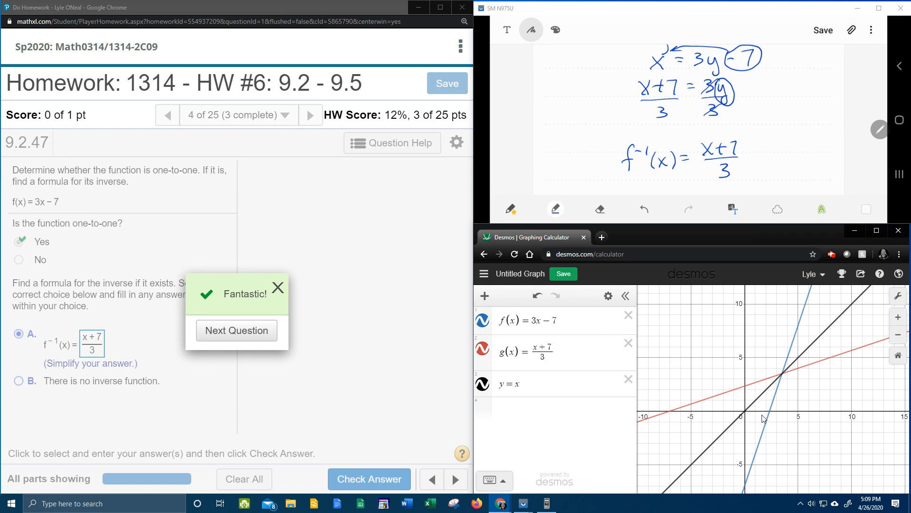
mouse_move(834, 327)
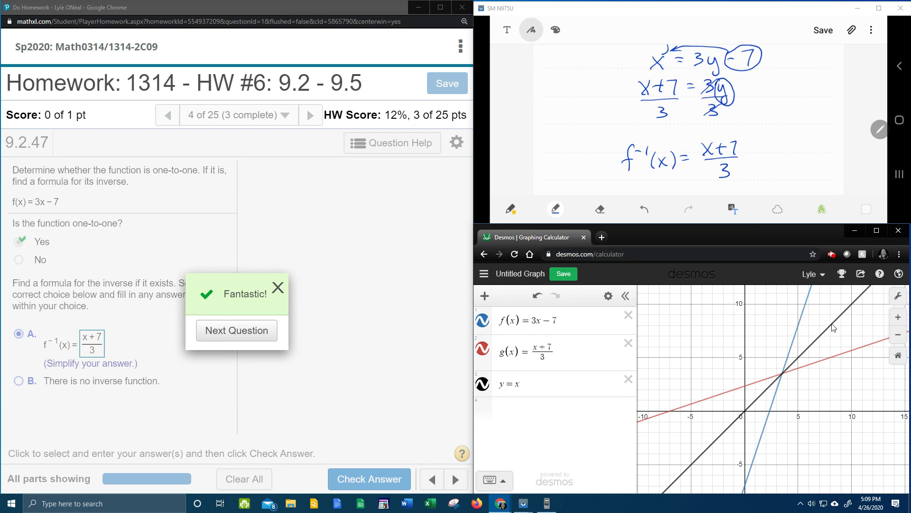
mouse_move(846, 355)
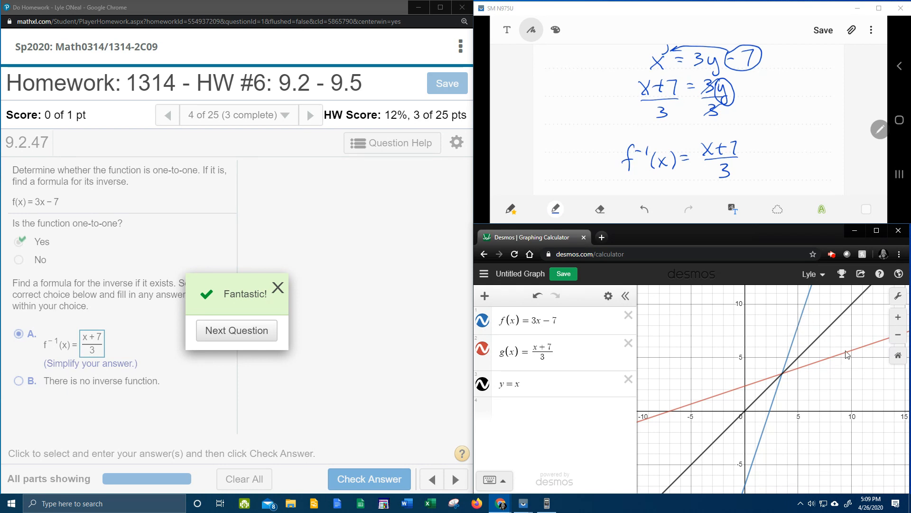
mouse_move(742, 391)
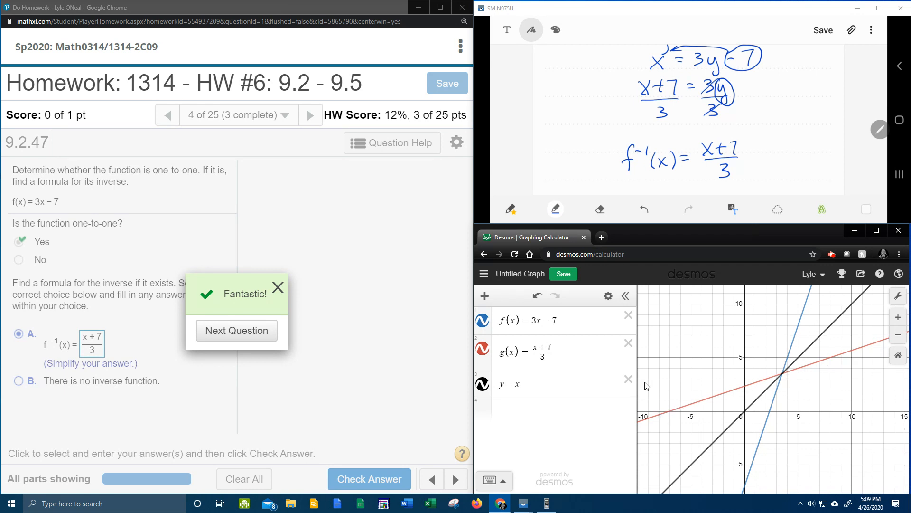
mouse_move(590, 373)
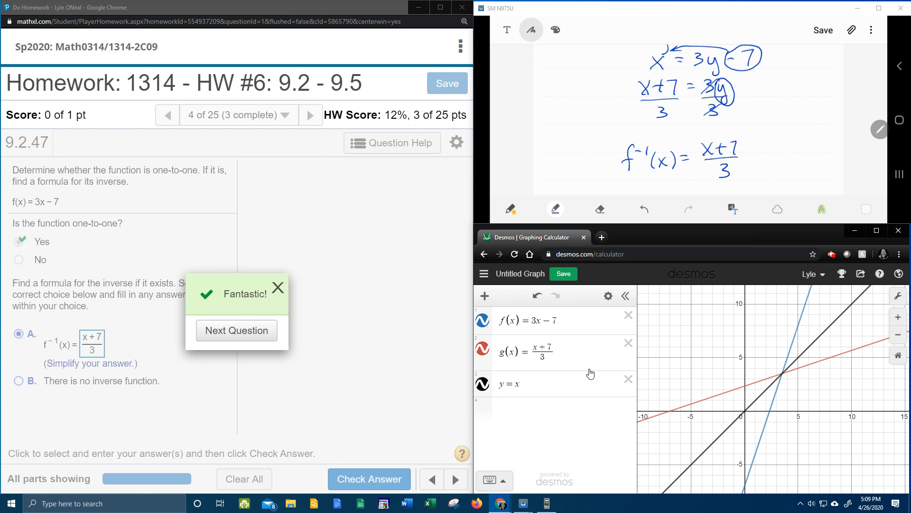
mouse_move(561, 369)
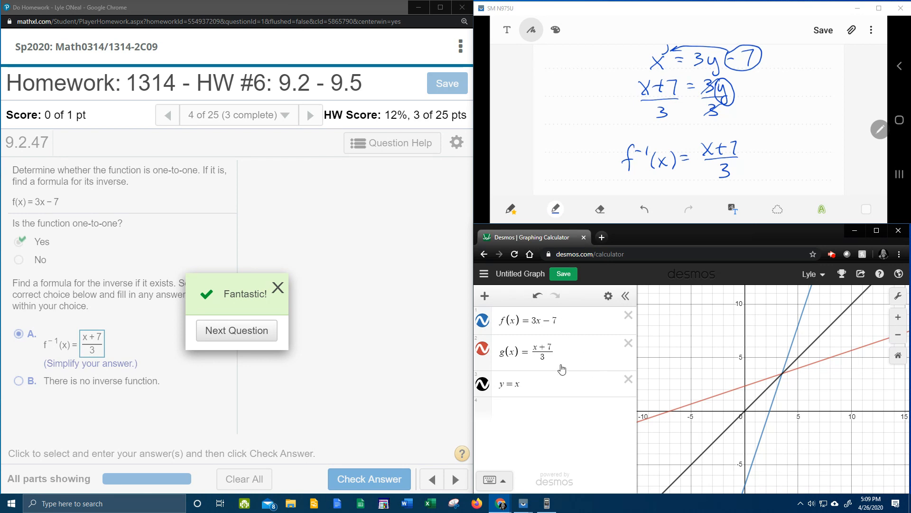
mouse_move(768, 380)
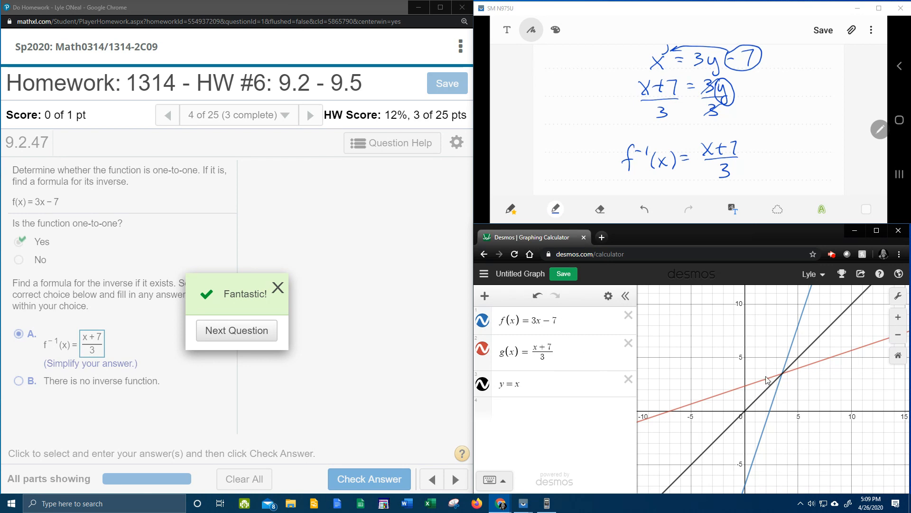
mouse_move(530, 414)
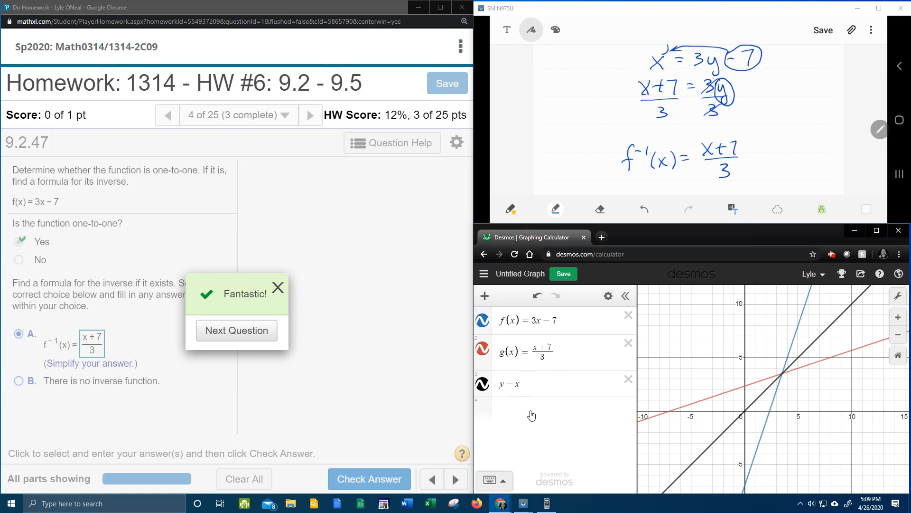
mouse_move(544, 414)
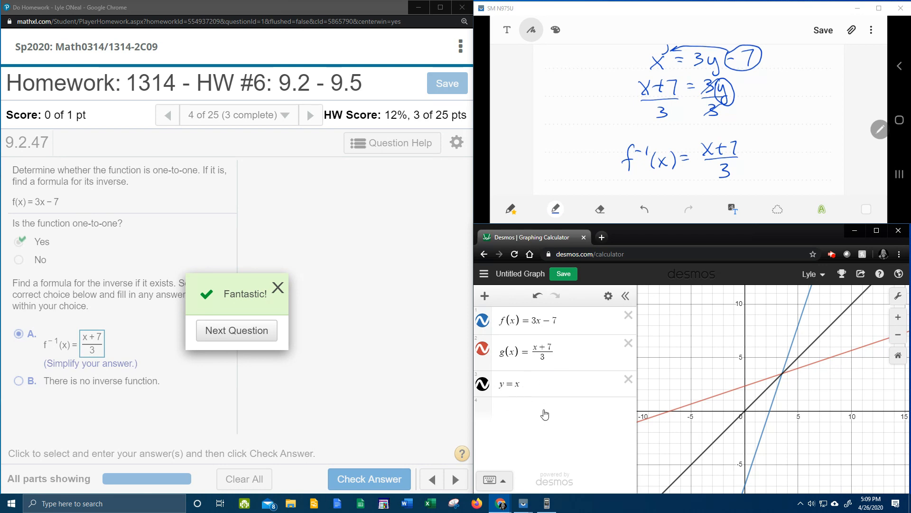